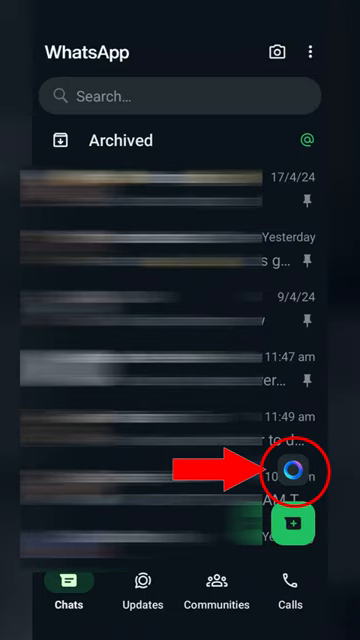
- Launch the Meta AI assistant from the ring button on the Chats screen
click(290, 470)
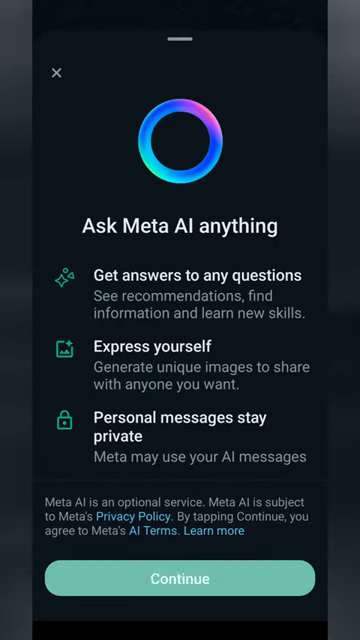
- Accept the Meta AI terms and send "Create a list of innovative ai tools"
click(180, 578)
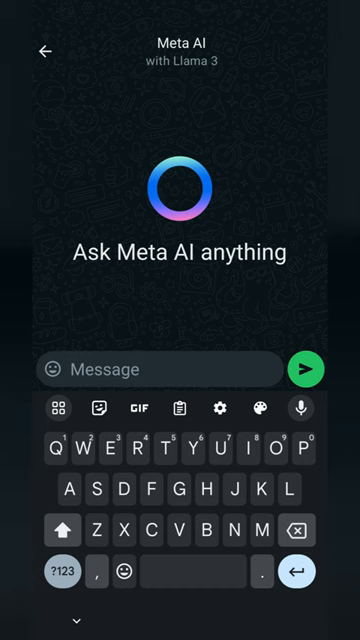
text(Create a list of)
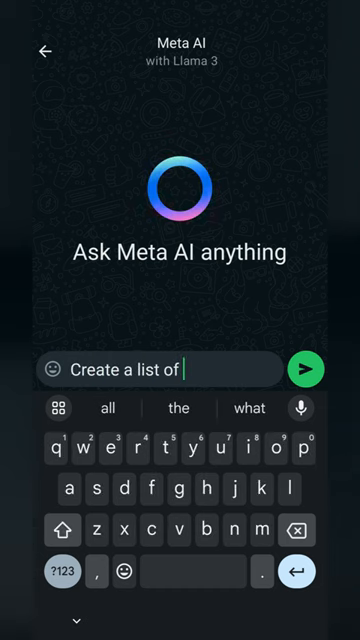
text(innovative ai)
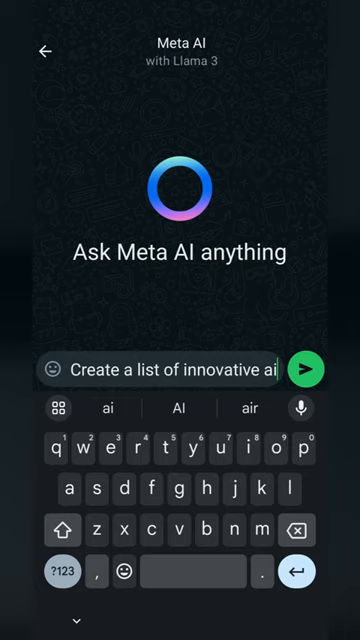
click(305, 368)
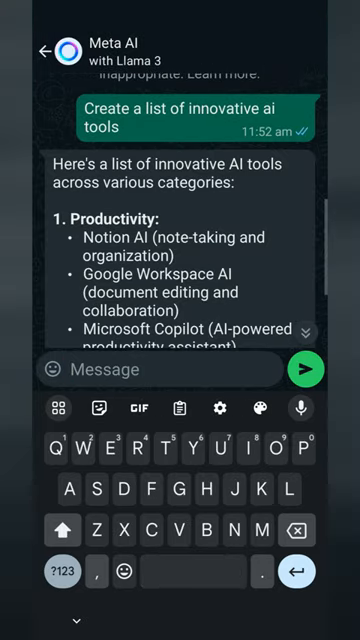
- Read the tools reply, send "Create a photo of a dog flying", and begin a song request
scroll(down, 3)
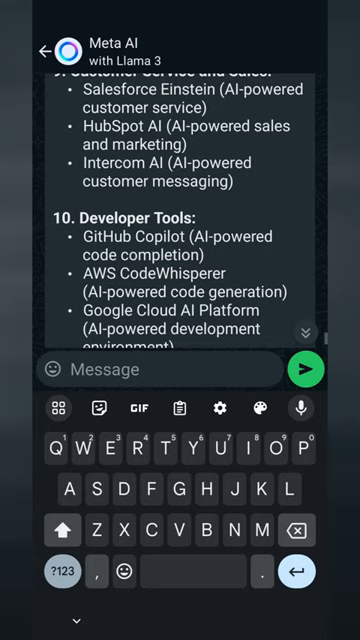
scroll(down, 3)
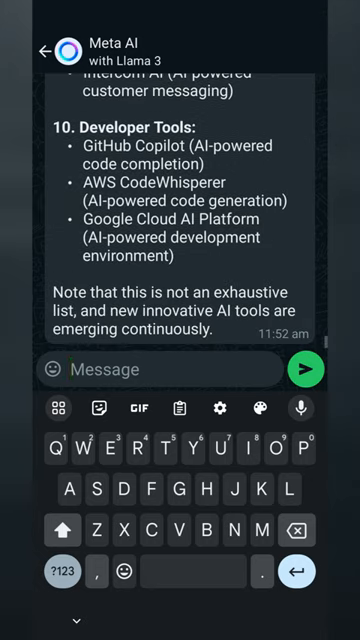
text(Create a photo)
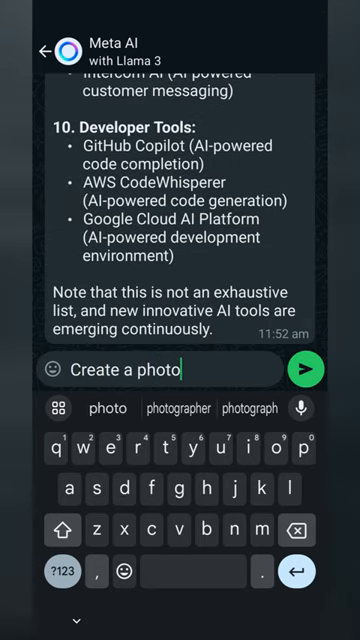
text(of a dog flying)
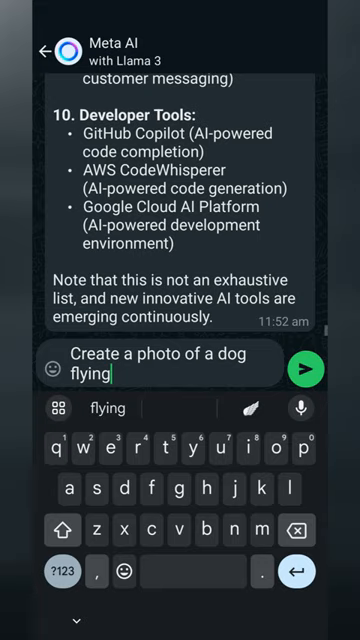
click(305, 368)
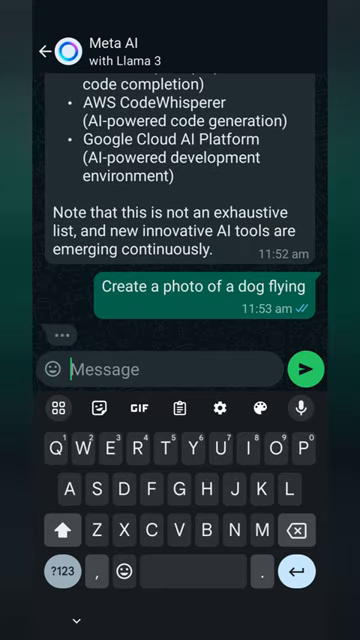
text(Sing me a song about)
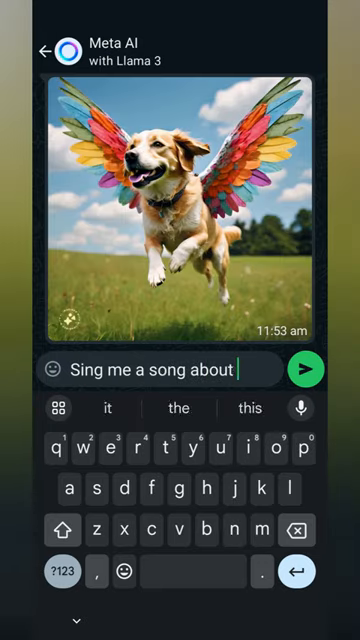
- Send "Sing me a song about a dog flying" and "Create an avatar from my profile"
click(307, 369)
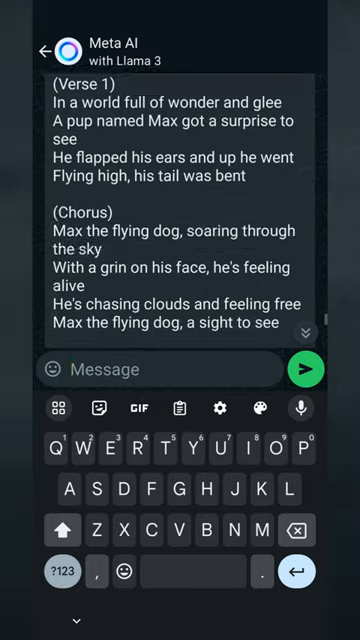
text(Create an avatar f)
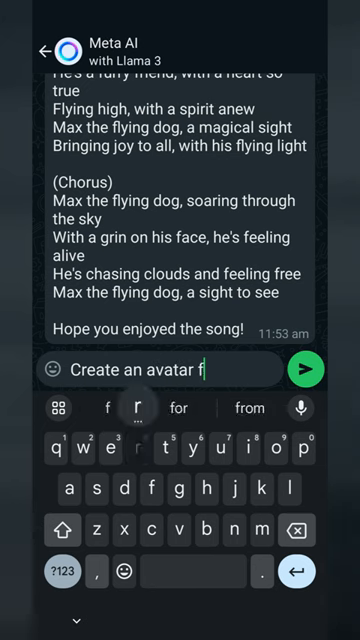
click(307, 370)
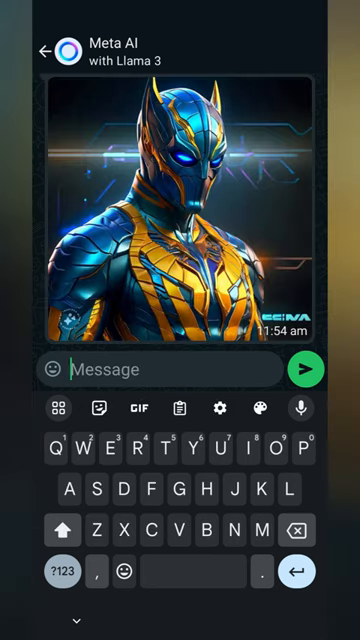
- Return to the chats list and view the Meta AI conversation synced on WhatsApp Desktop
click(25, 50)
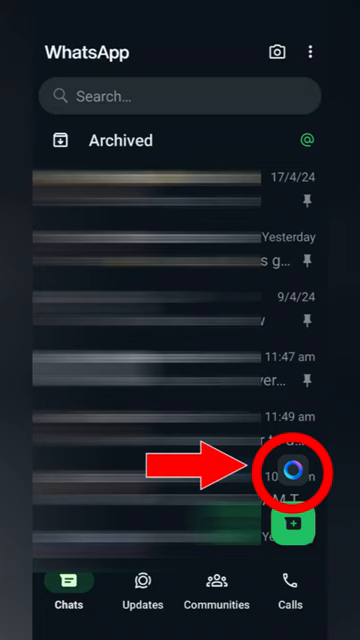
click(290, 470)
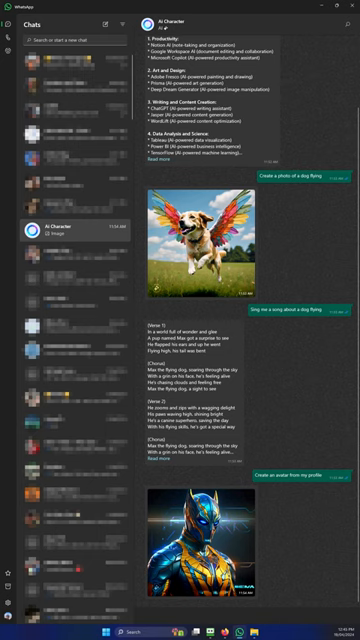